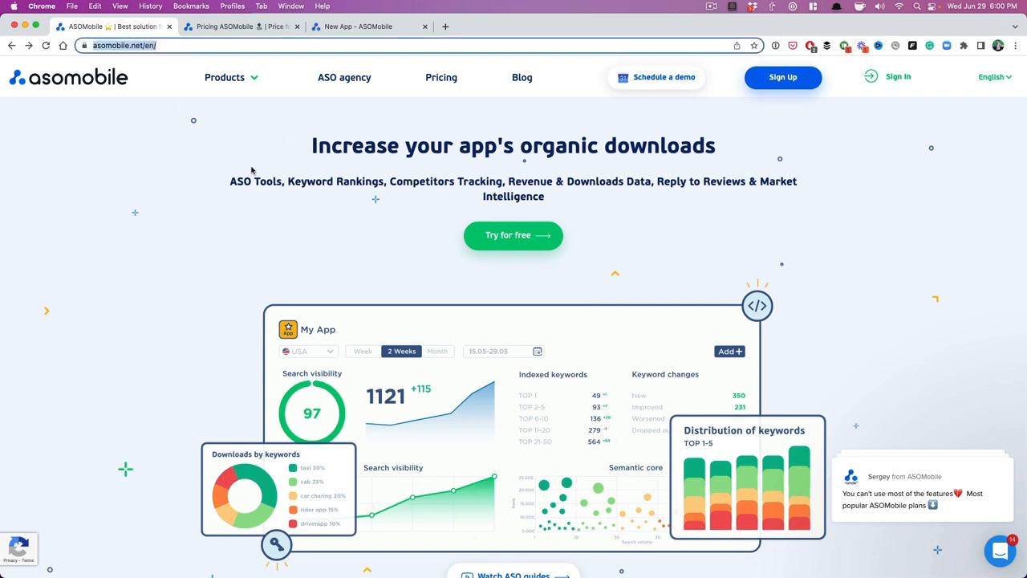
pyautogui.moveTo(513, 234)
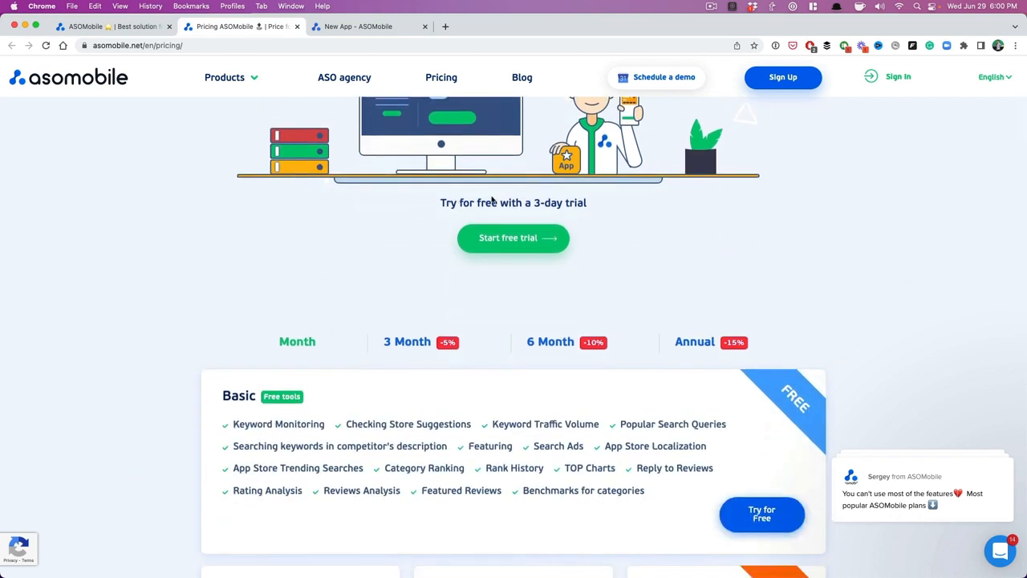
pyautogui.moveTo(513, 238)
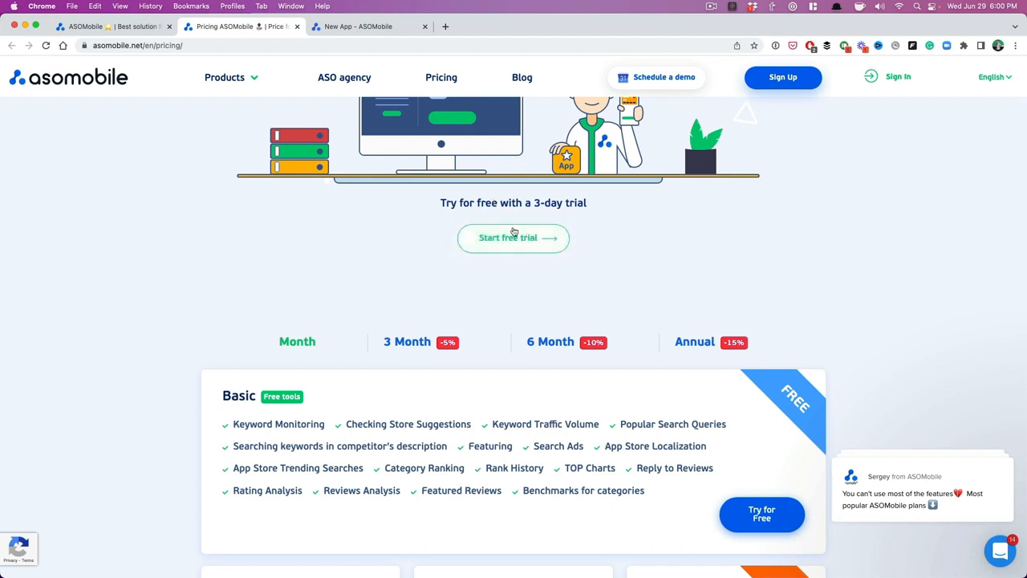
# Scroll to the top of the pricing page showing plans from $16
pyautogui.scroll(3)
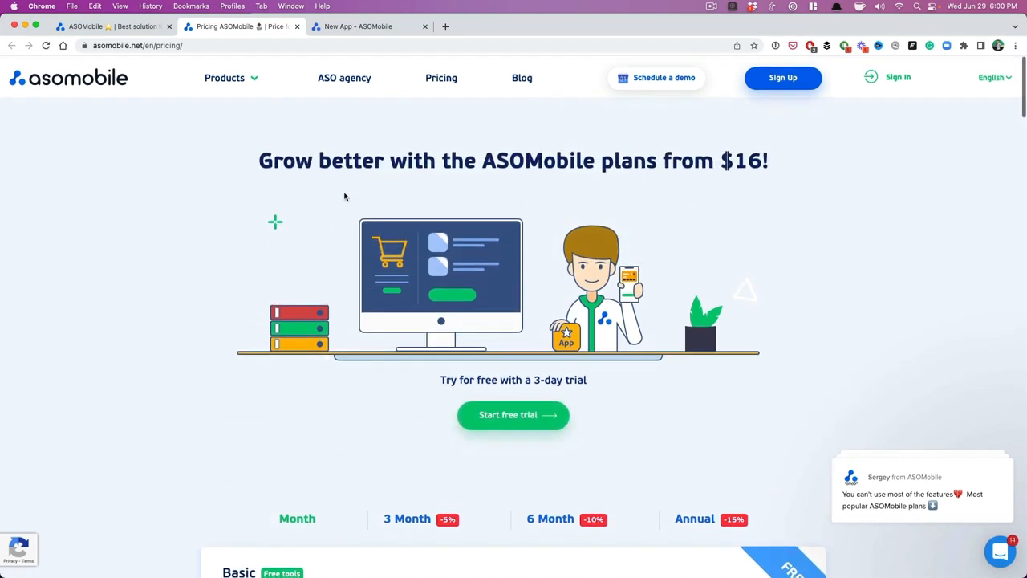
# On the New App tab, search the USA store for "moonlight background"
pyautogui.click(369, 27)
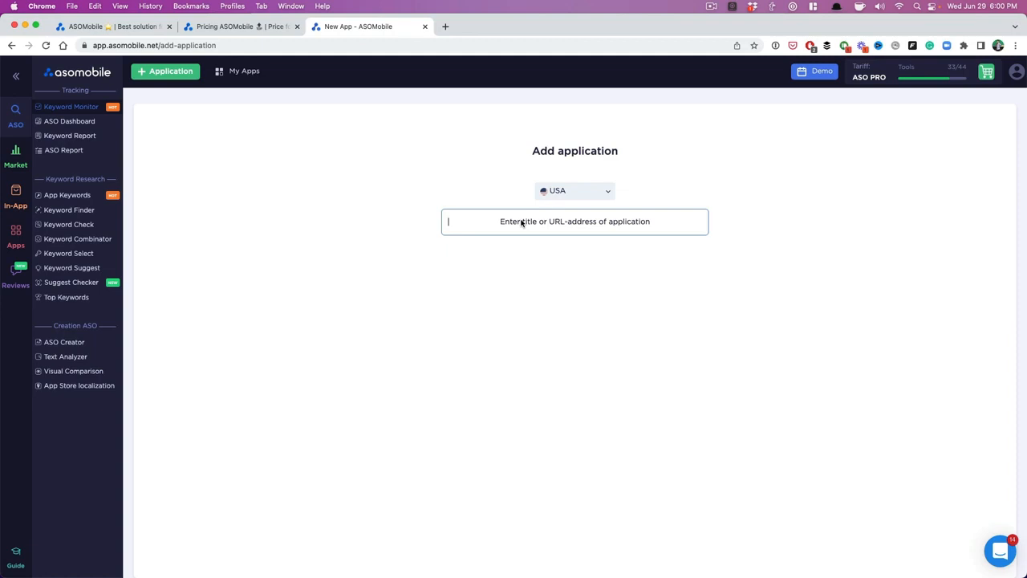
pyautogui.write('moonlight')
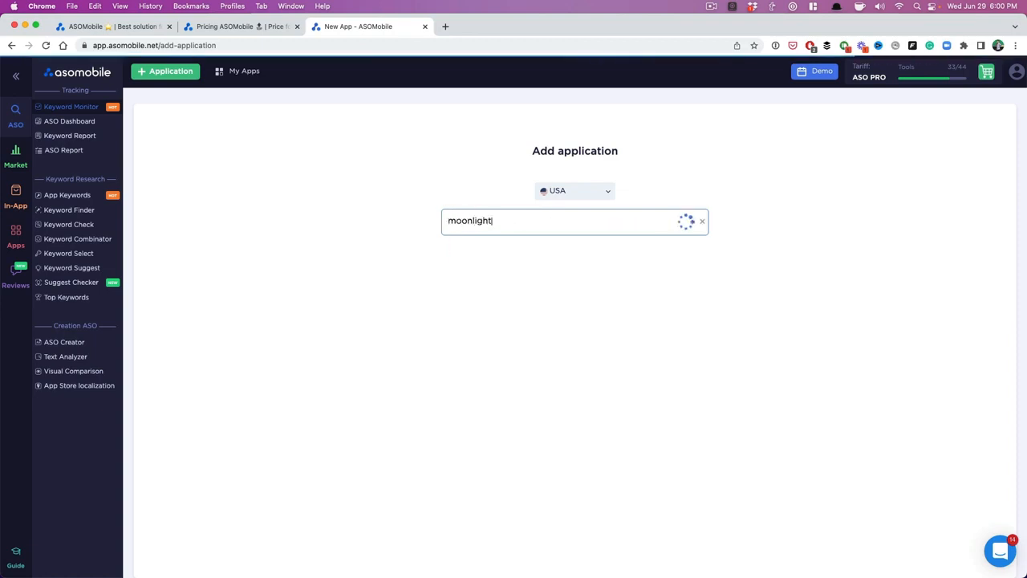
pyautogui.write('back')
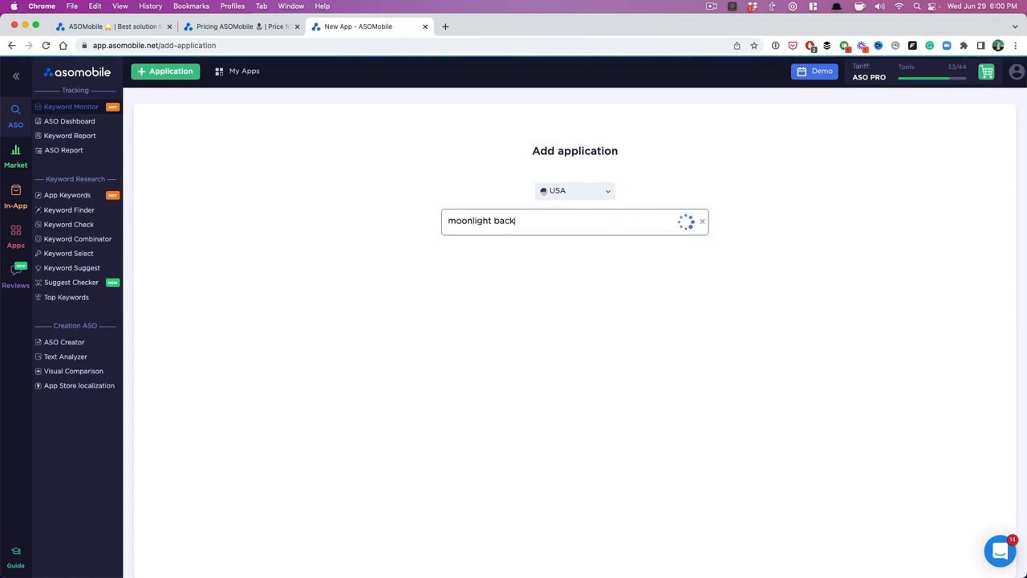
pyautogui.write('round')
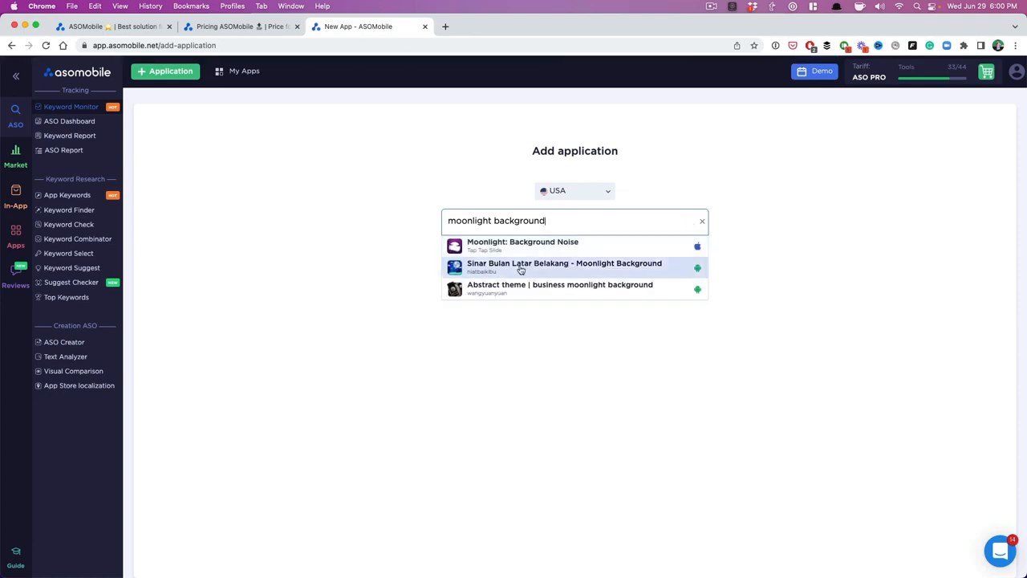
# Select Moonlight: Background Noise and enter "background" as a keyword
pyautogui.click(522, 245)
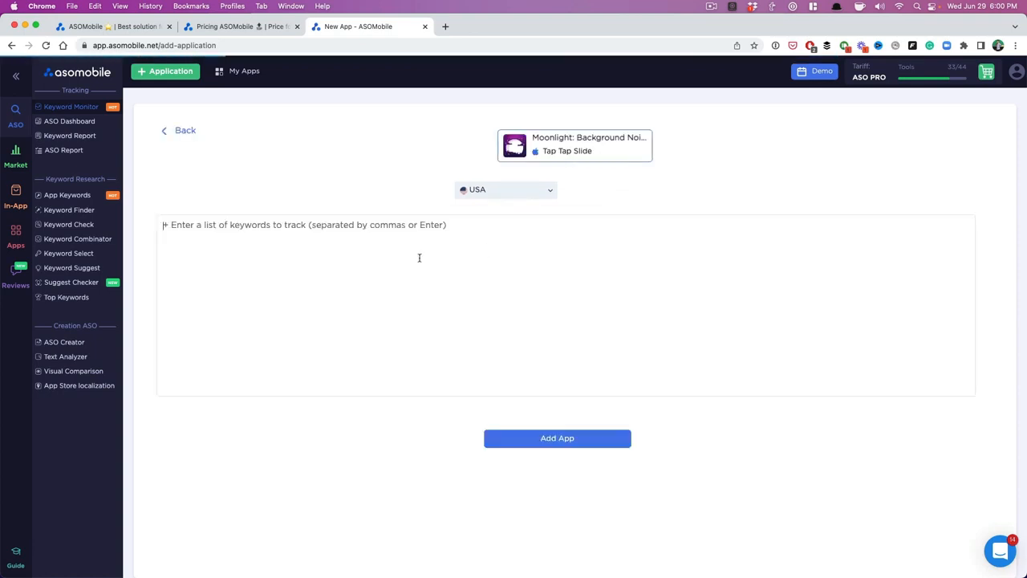
pyautogui.write('b')
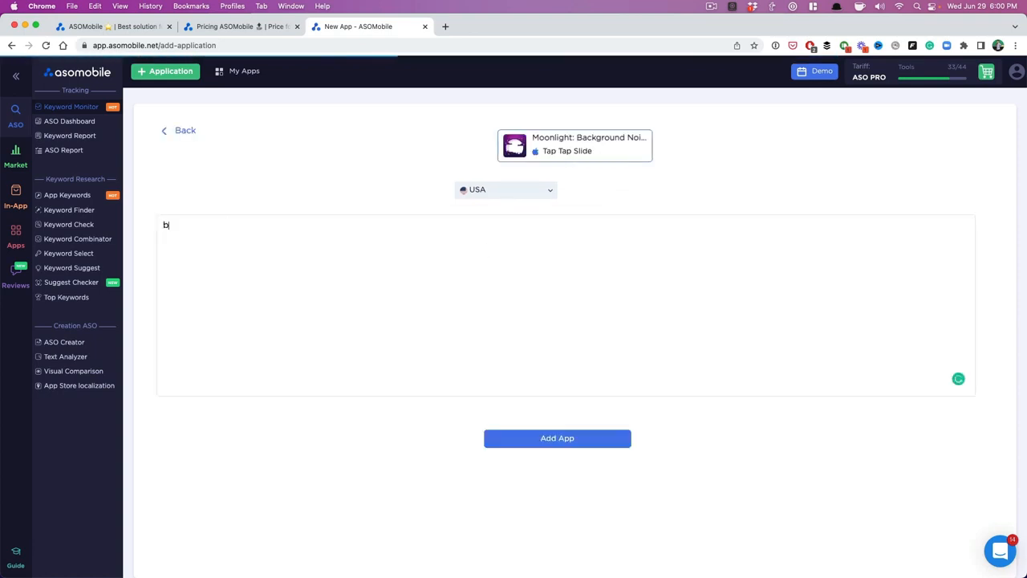
pyautogui.write('ackground noise')
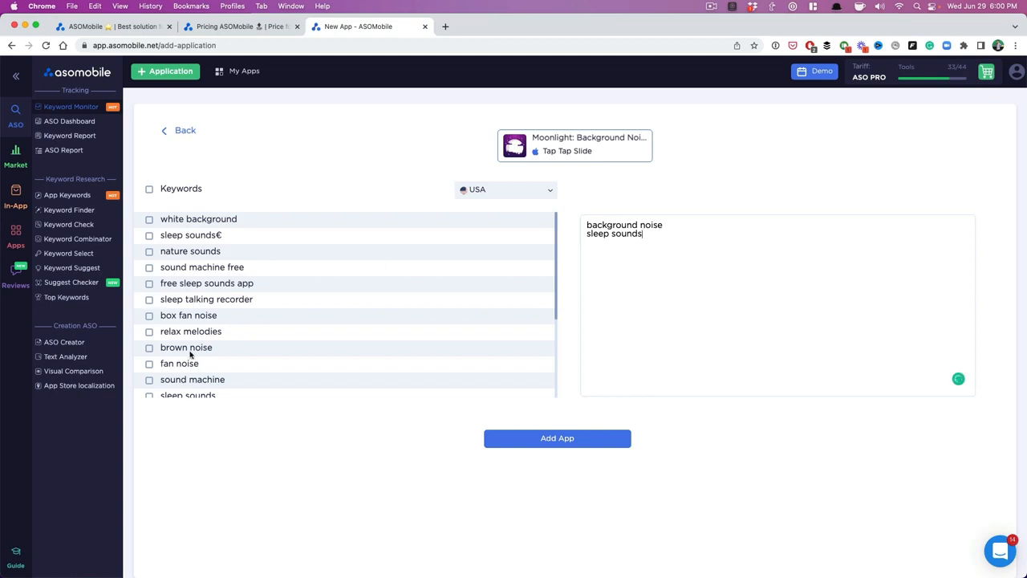
# Tick sound machine, soothe and rain sounds, then add the app
pyautogui.click(150, 379)
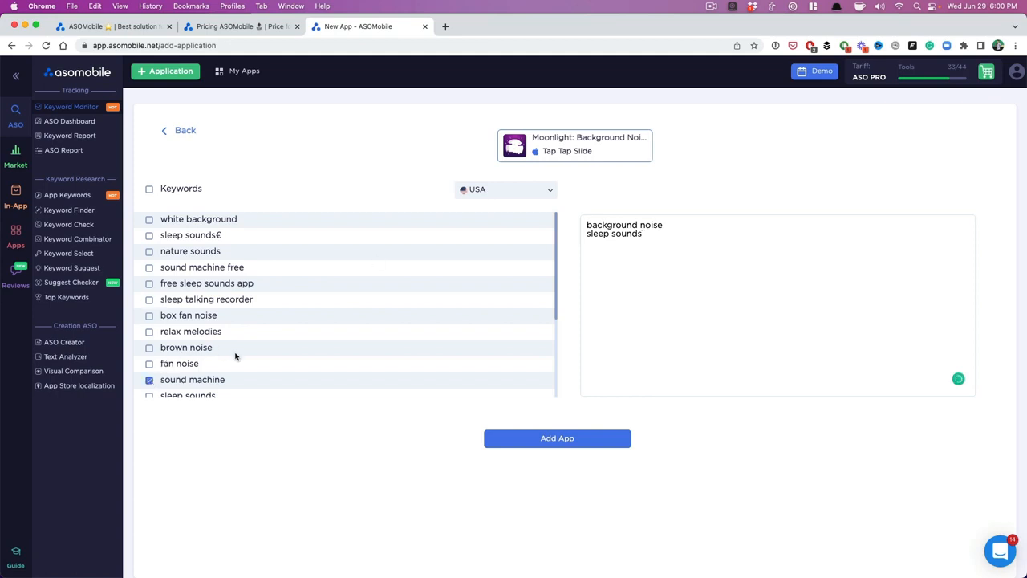
pyautogui.scroll(-3)
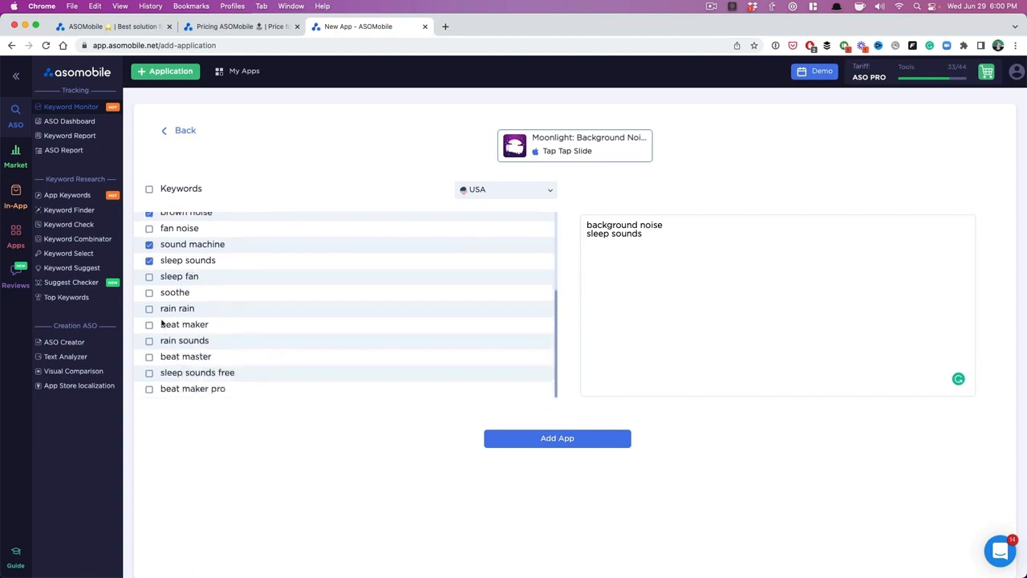
pyautogui.click(149, 291)
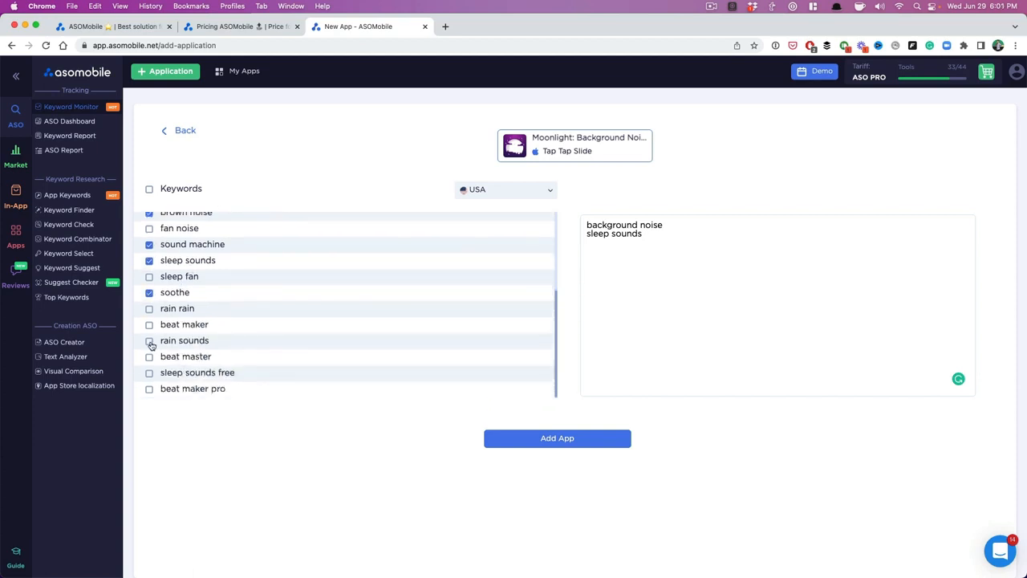
pyautogui.click(149, 341)
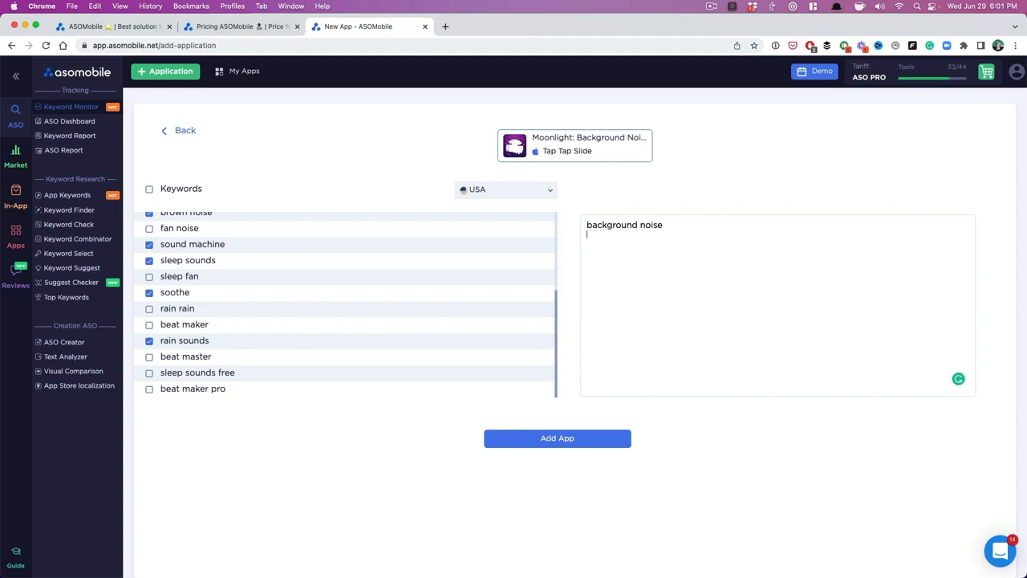
pyautogui.click(557, 438)
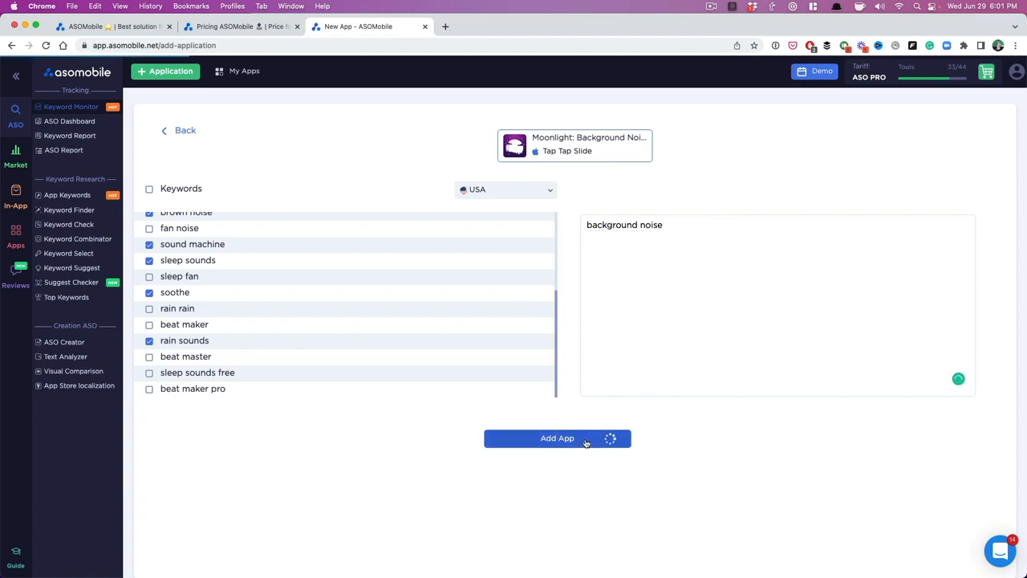
# Finish adding the app and land on its six-keyword Keyword Monitor
pyautogui.click(557, 439)
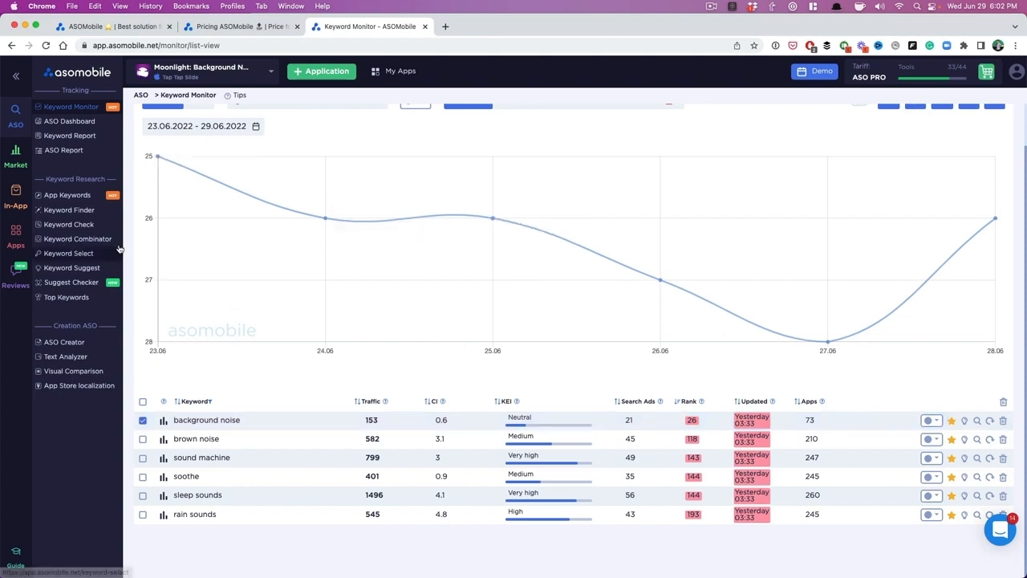
# Show App Keywords under Competitors, listing keywords like calm and white noise
pyautogui.click(67, 195)
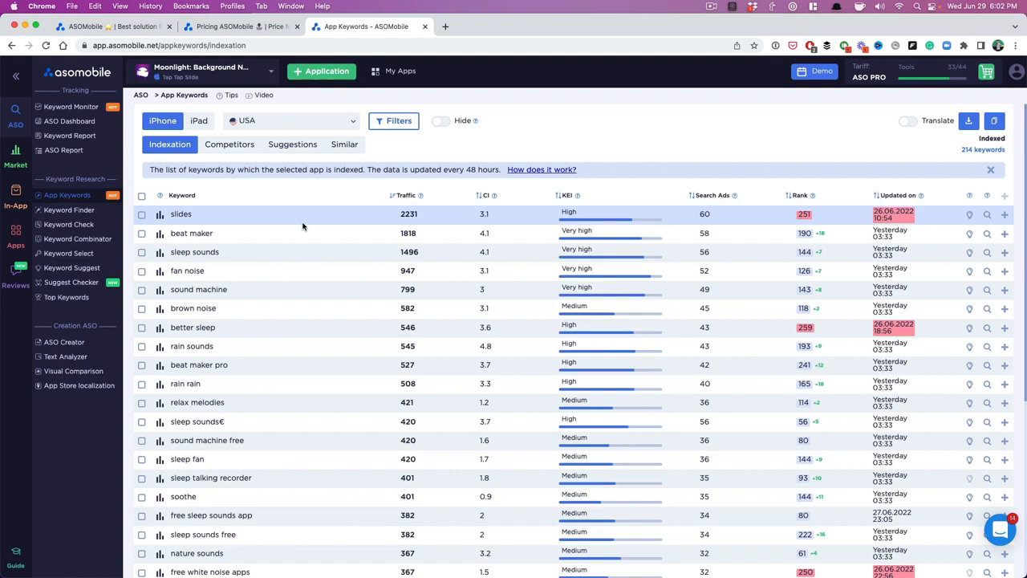
pyautogui.moveTo(269, 159)
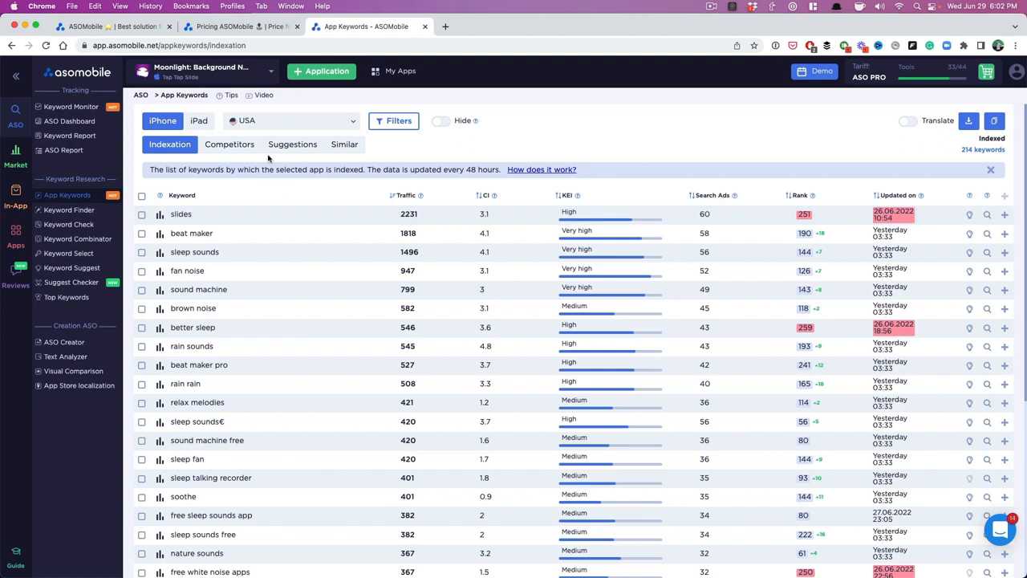
pyautogui.moveTo(235, 151)
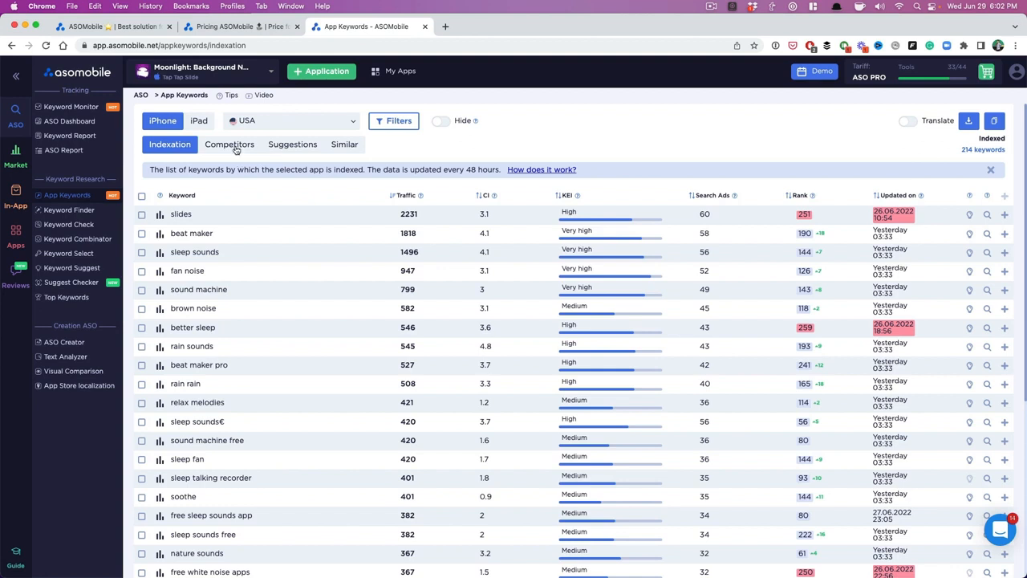
pyautogui.click(230, 143)
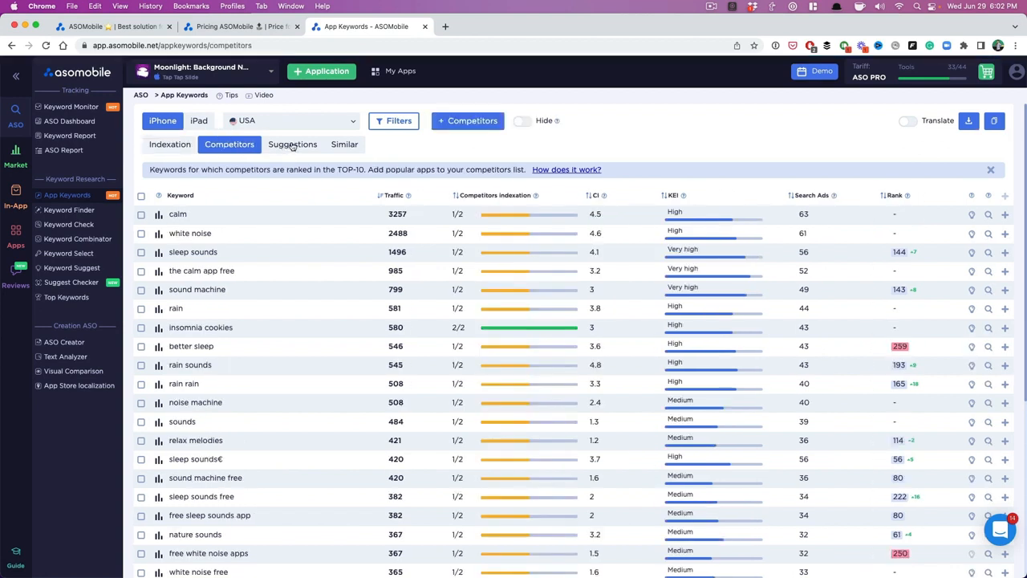
# Show App Store suggestions such as background noise remover
pyautogui.click(293, 144)
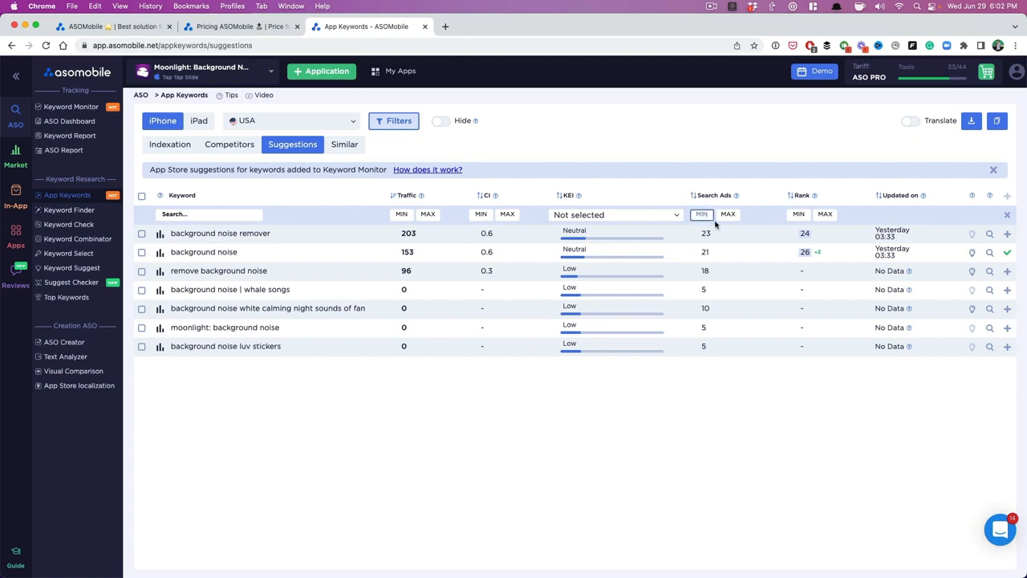
pyautogui.moveTo(692, 246)
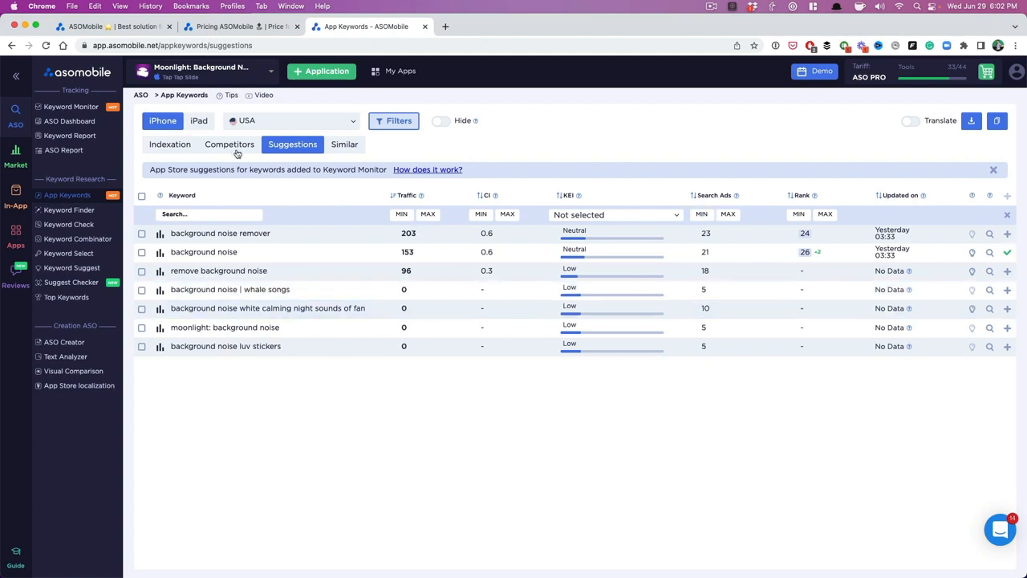
# Filter competitor keywords to Search Ads of at least 20, hide added ones, sort by CI ascending
pyautogui.click(229, 144)
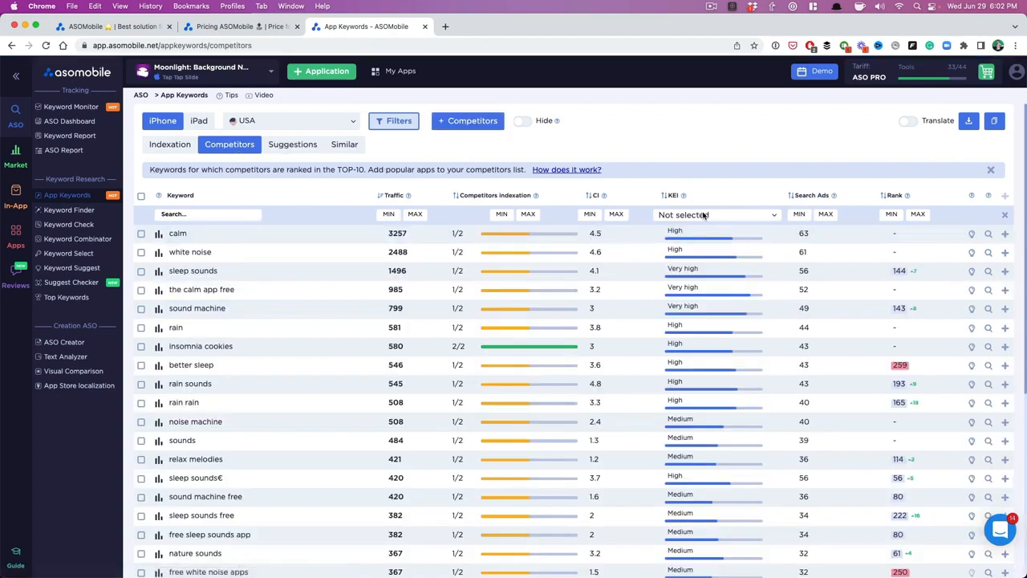
pyautogui.click(800, 215)
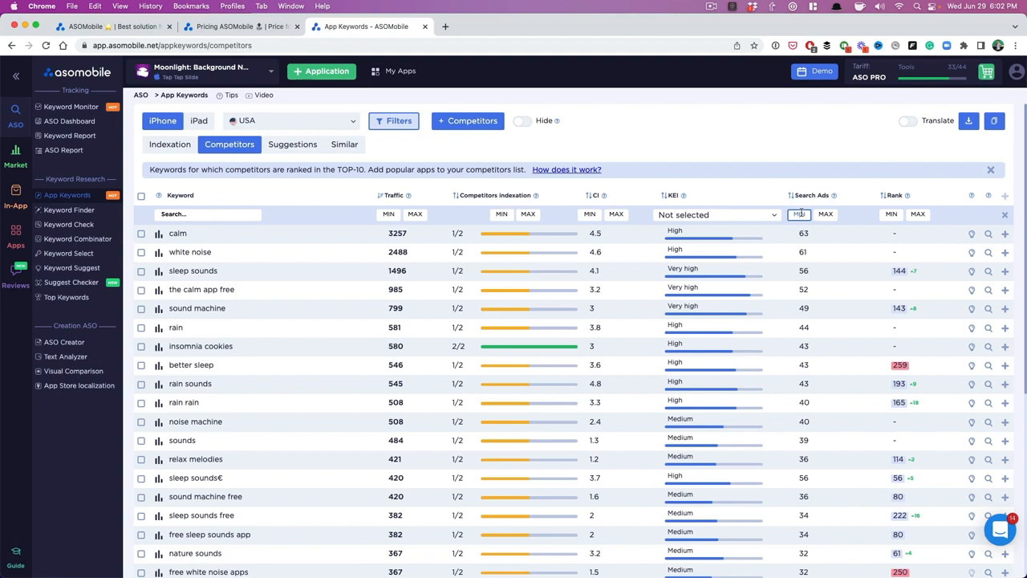
pyautogui.write('20')
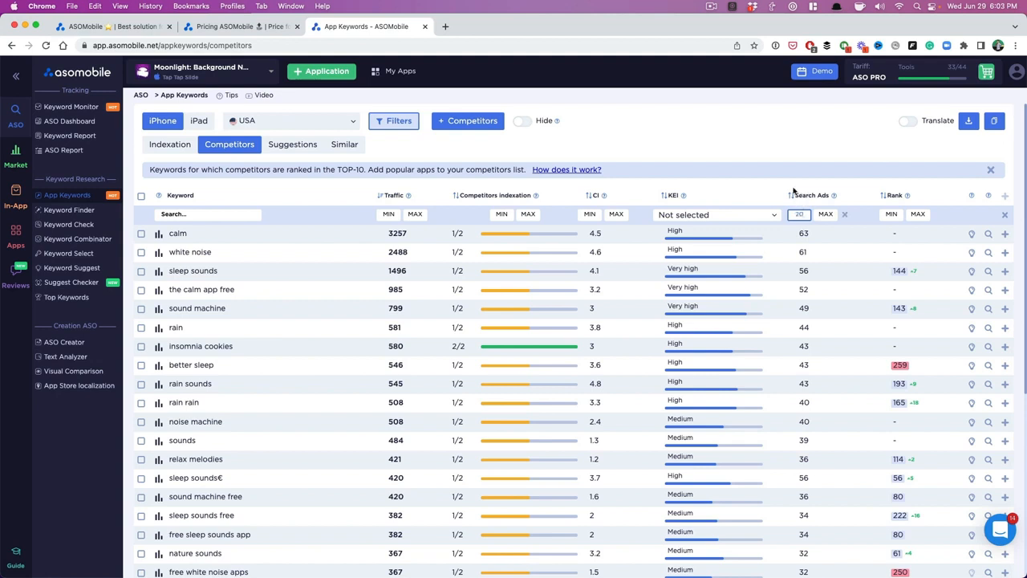
pyautogui.moveTo(561, 223)
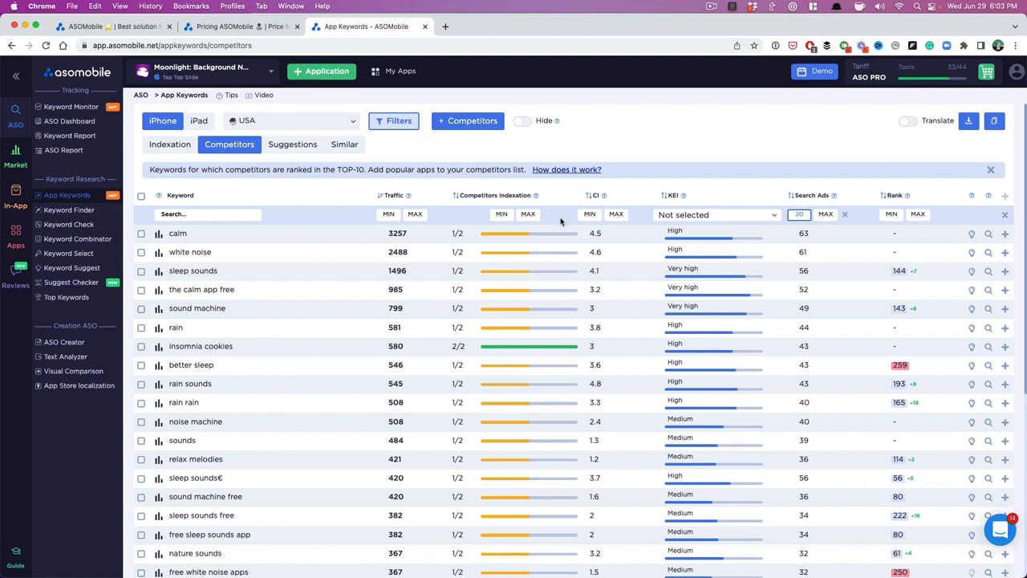
pyautogui.moveTo(617, 214)
pyautogui.write('5')
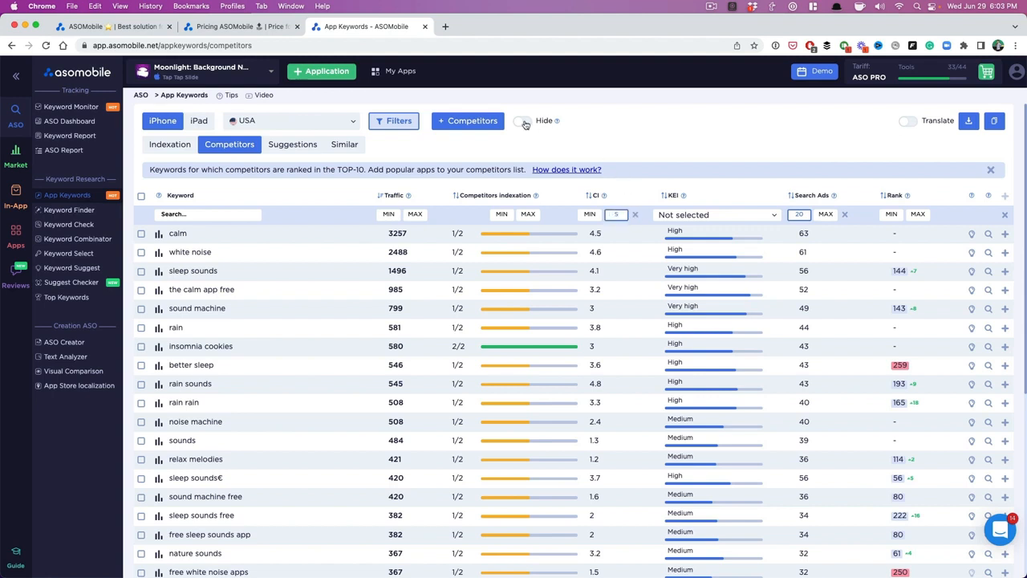
pyautogui.click(522, 121)
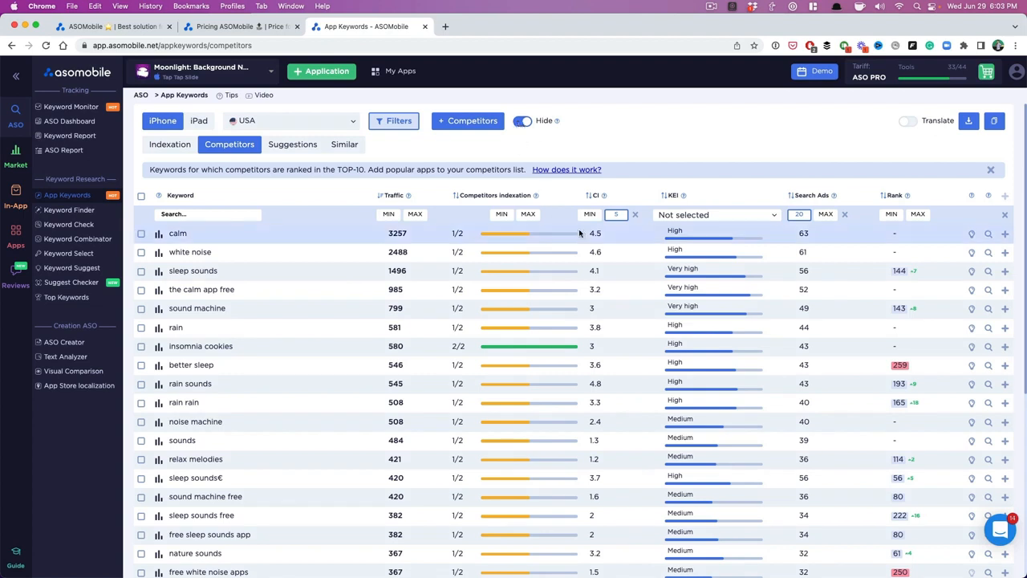
pyautogui.moveTo(727, 228)
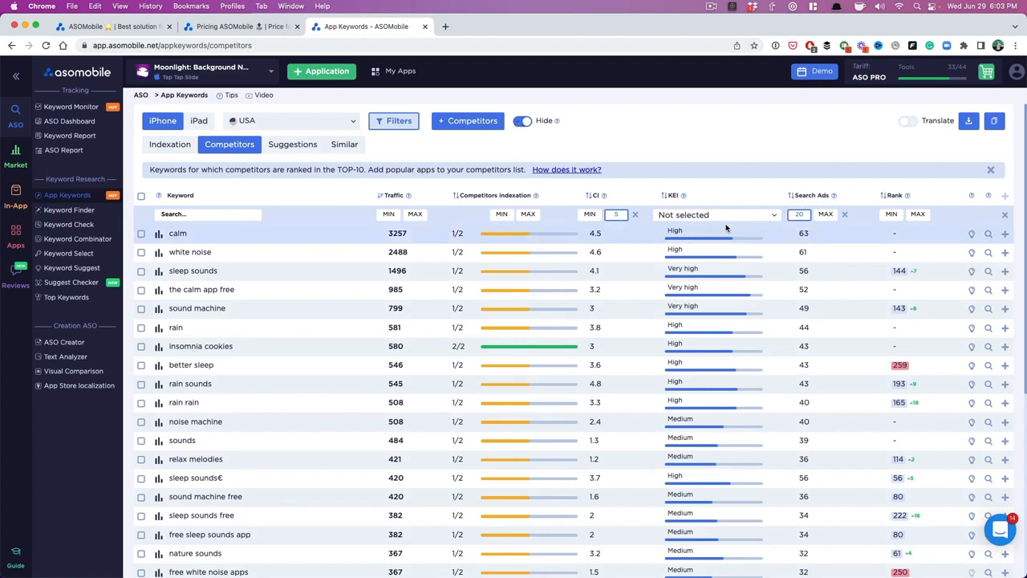
pyautogui.click(595, 195)
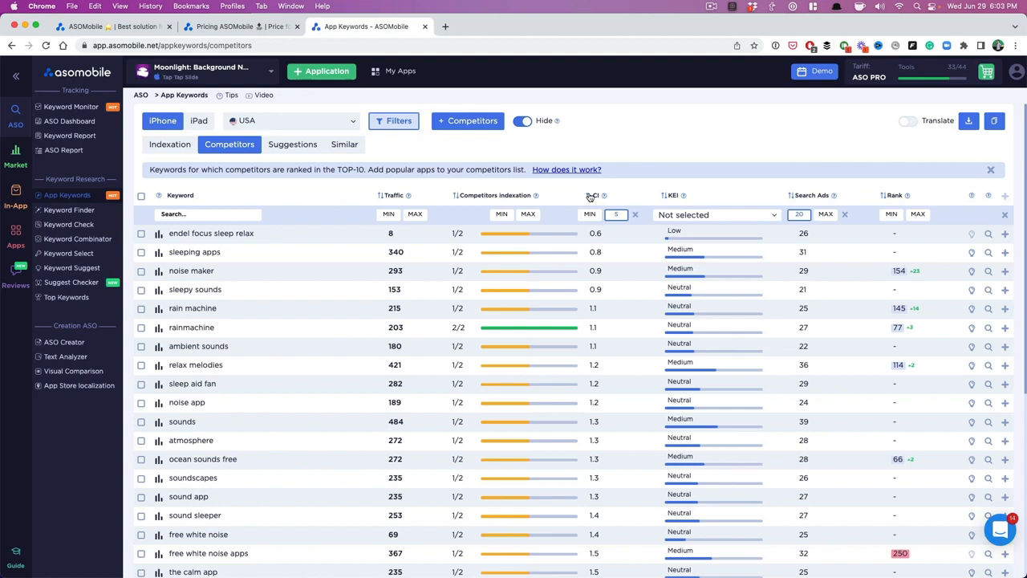
pyautogui.click(593, 195)
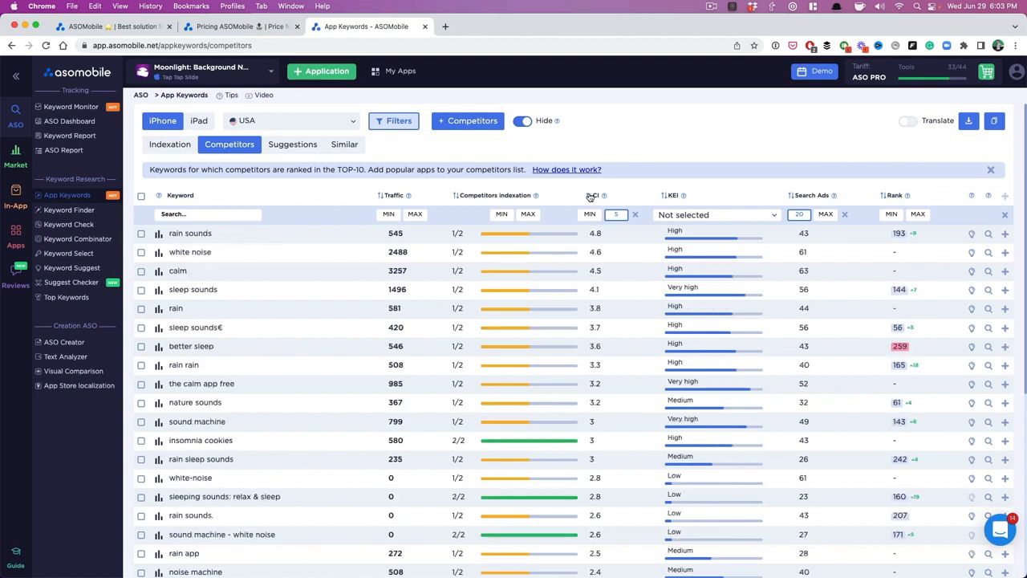
pyautogui.click(593, 195)
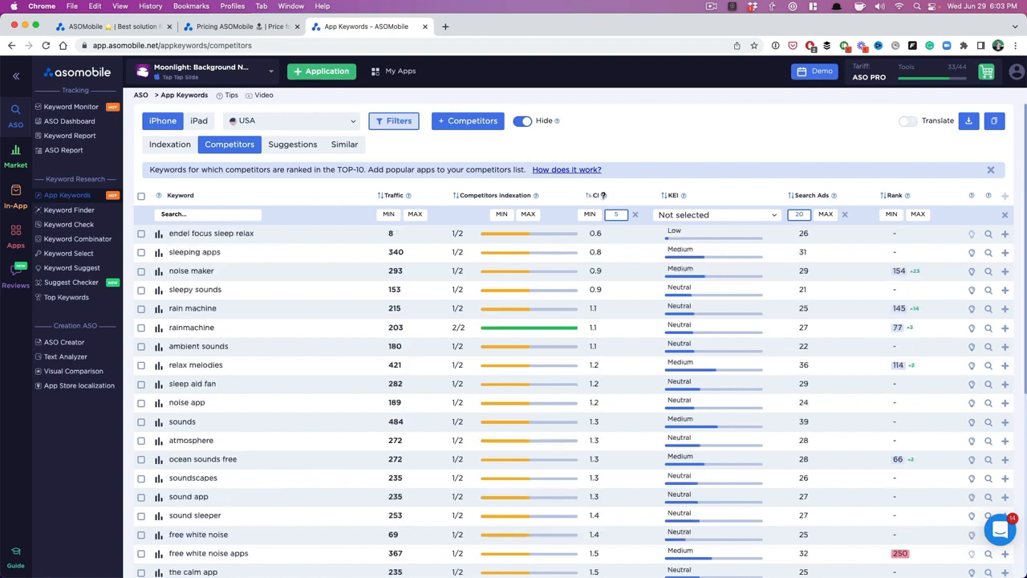
pyautogui.moveTo(601, 195)
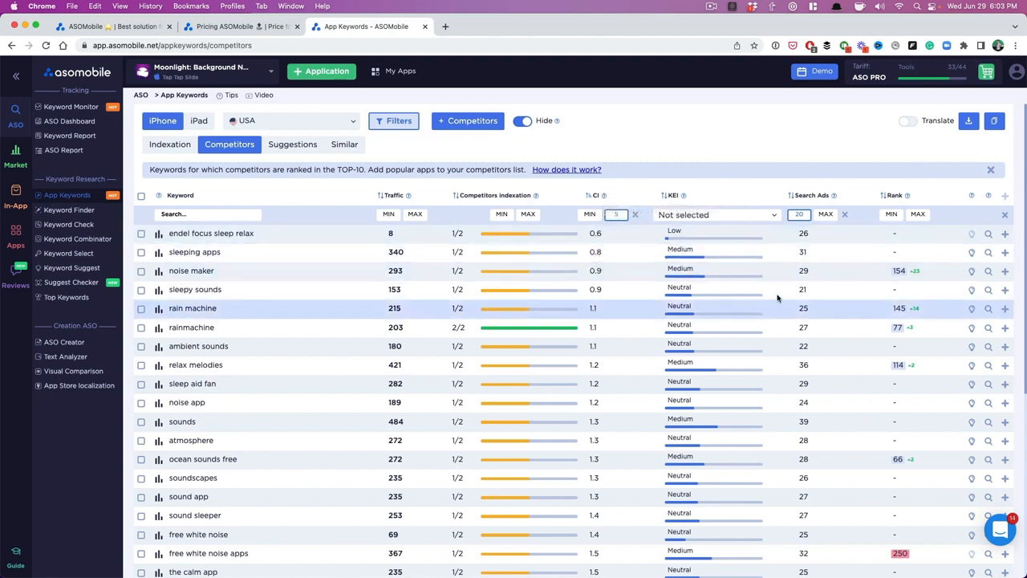
pyautogui.moveTo(808, 253)
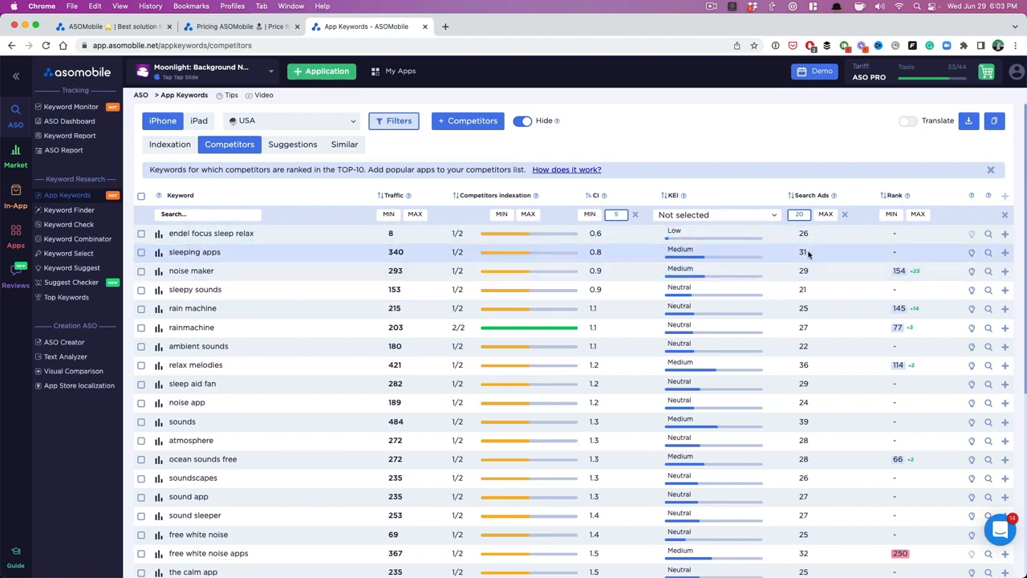
pyautogui.moveTo(759, 225)
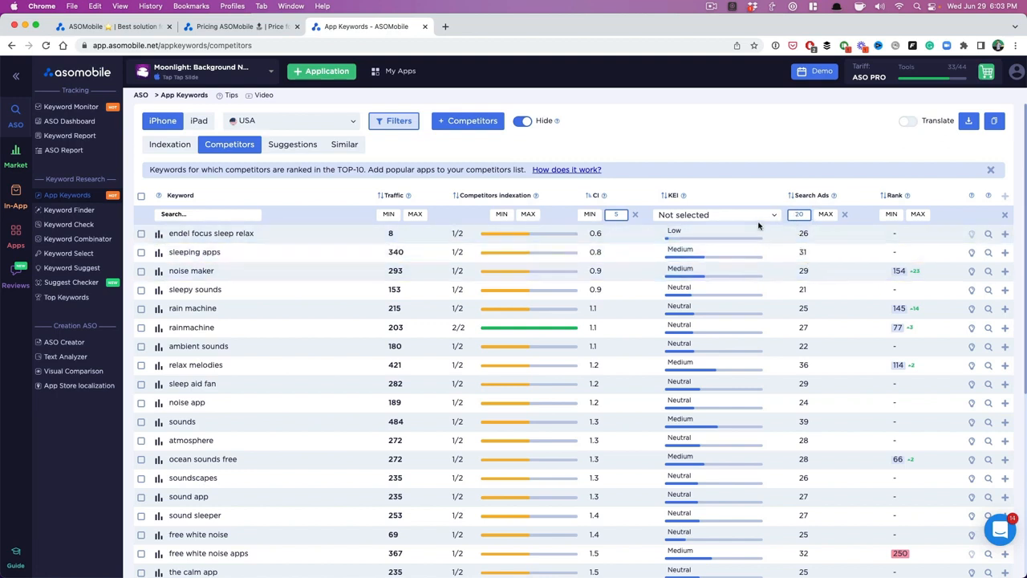
pyautogui.moveTo(495, 285)
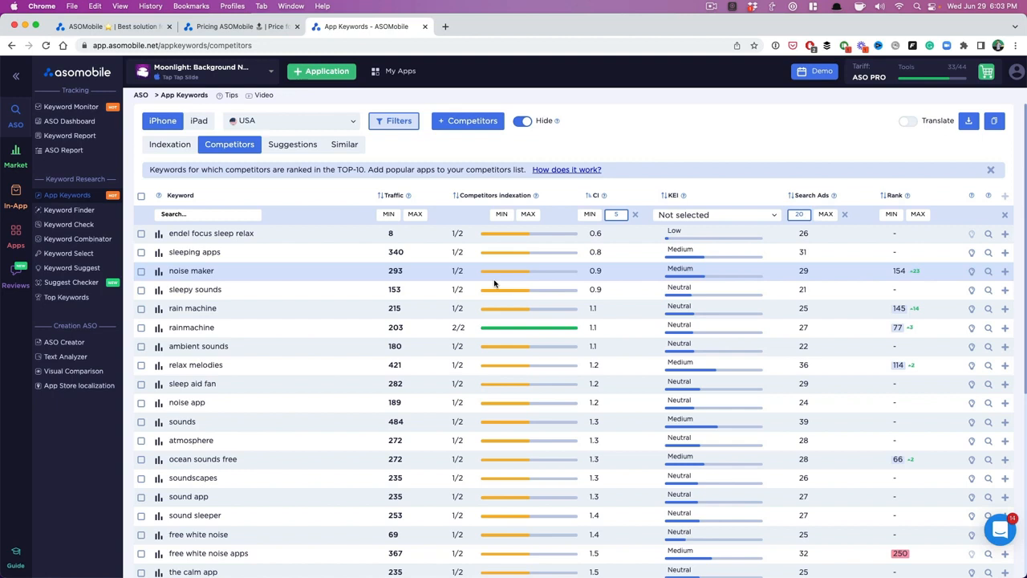
pyautogui.moveTo(795, 265)
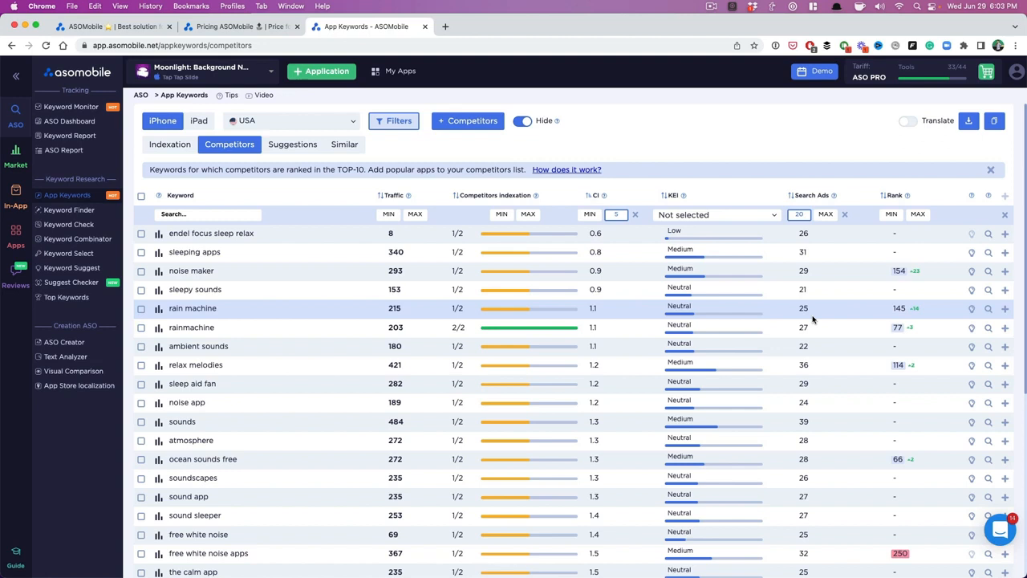
pyautogui.moveTo(811, 301)
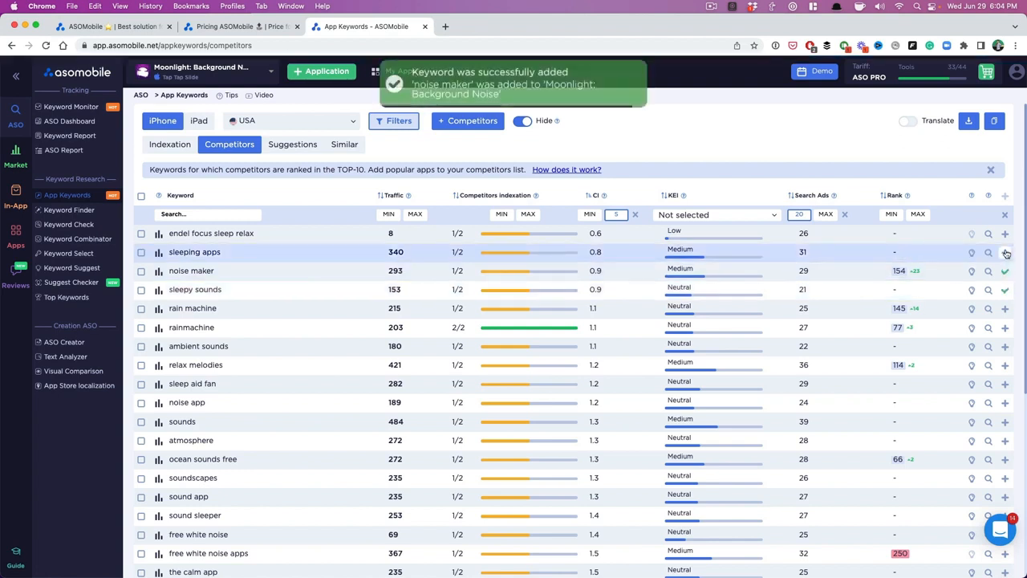
# Track rain machine, another low-competition keyword, and sound sleeper from the competitor list
pyautogui.click(1005, 252)
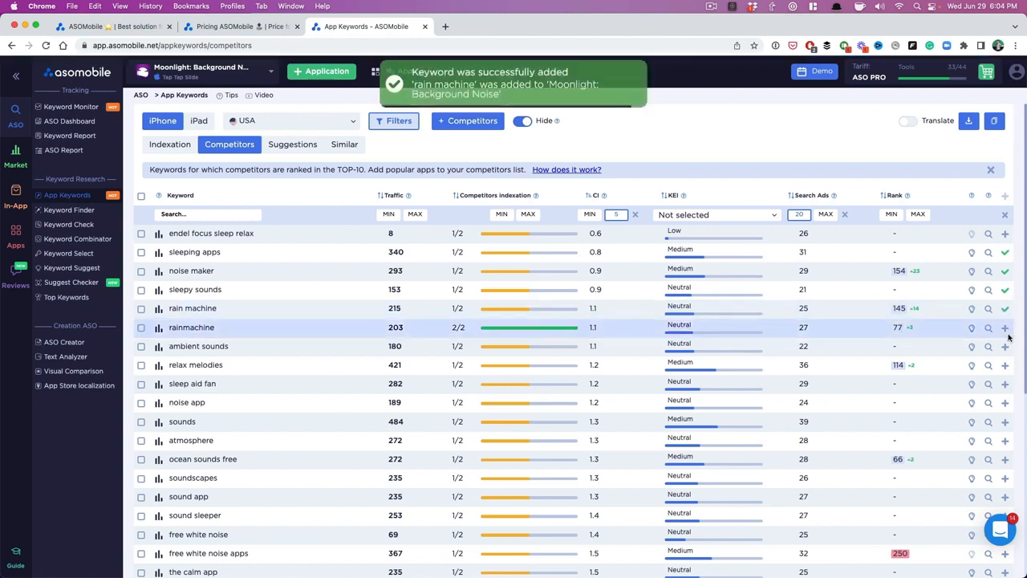
pyautogui.click(1005, 346)
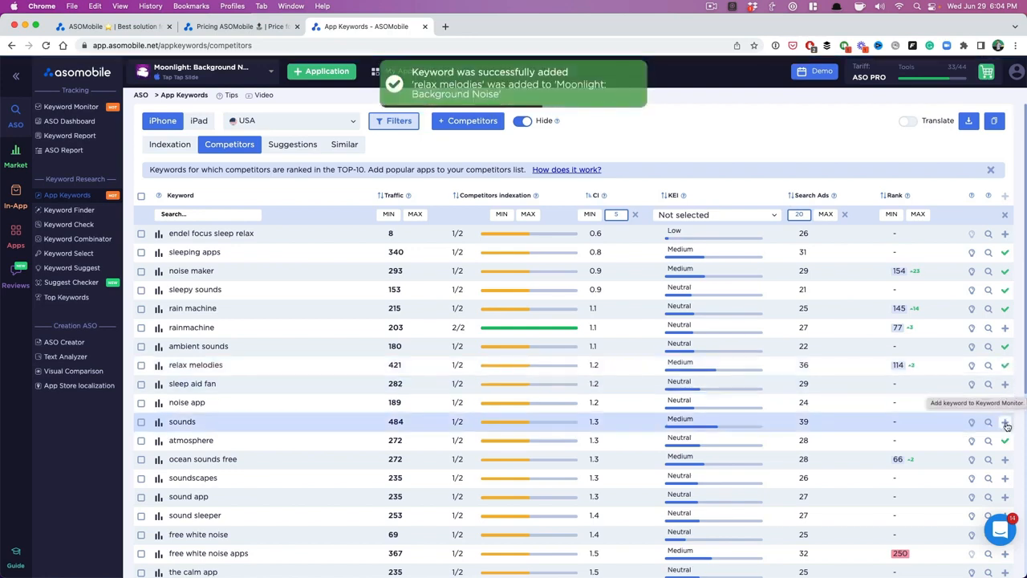
pyautogui.scroll(-3)
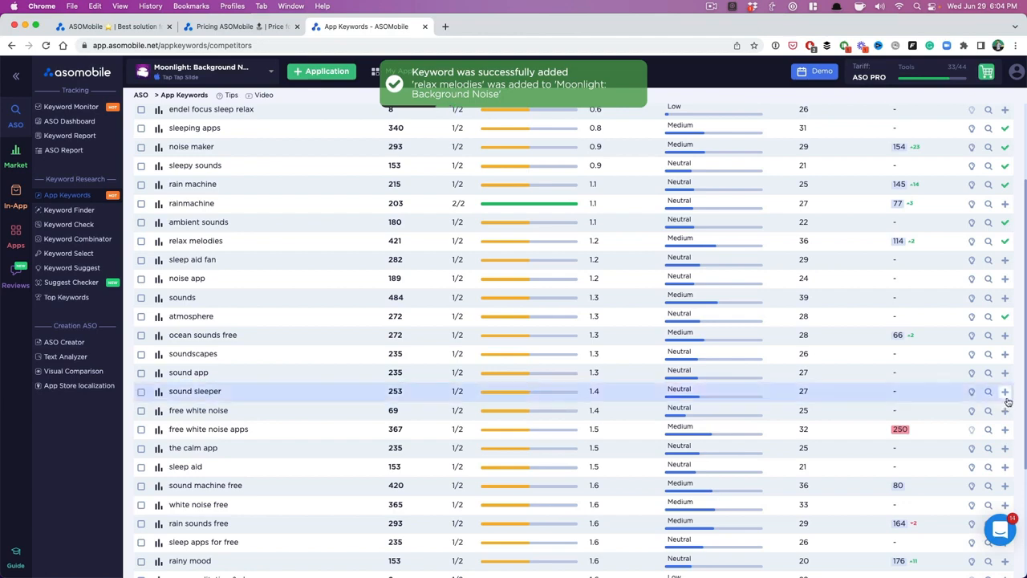
pyautogui.click(1005, 391)
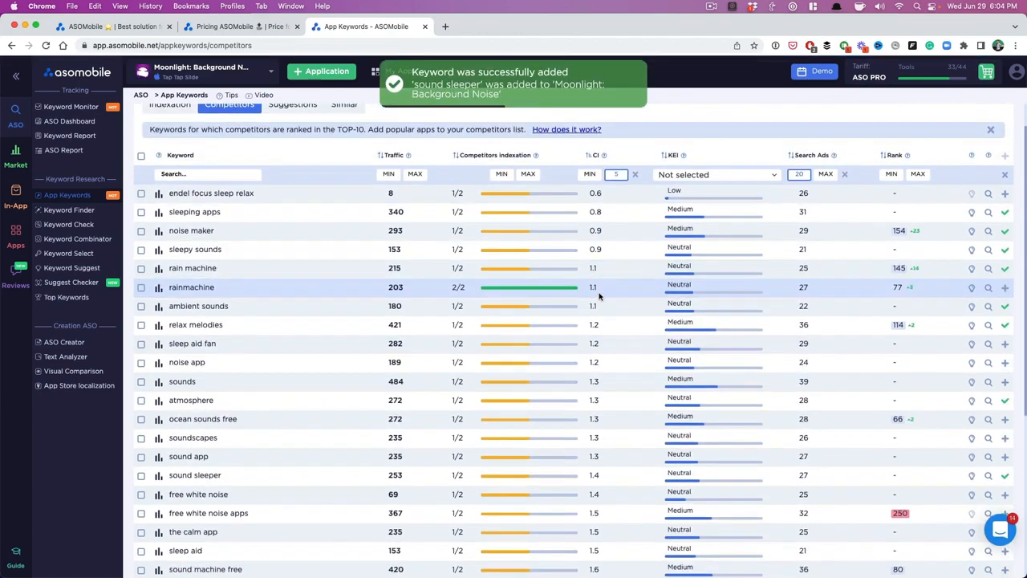
pyautogui.scroll(-3)
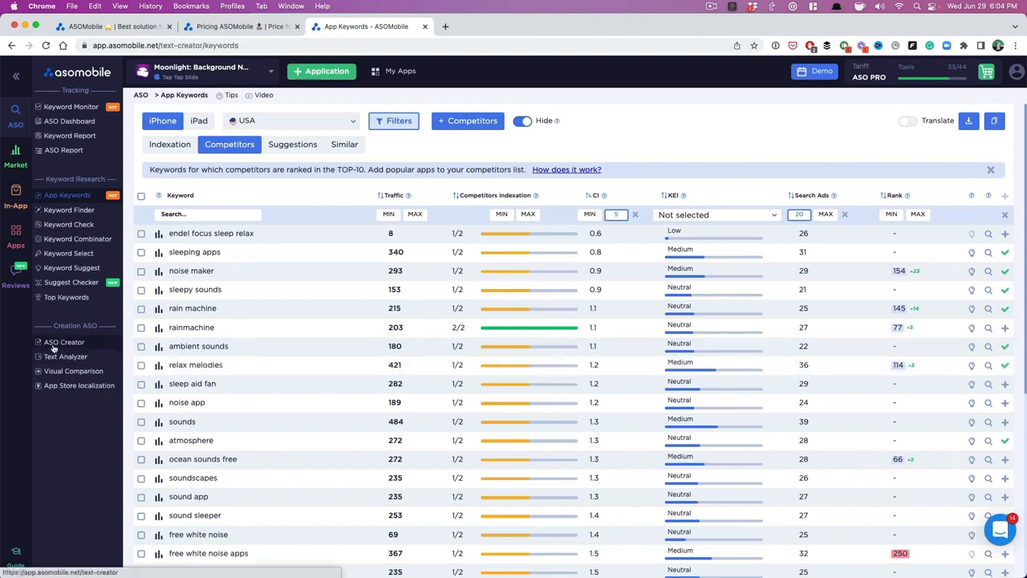
# Open ASO Creator and re-sort tracked keywords by highest traffic first
pyautogui.click(63, 342)
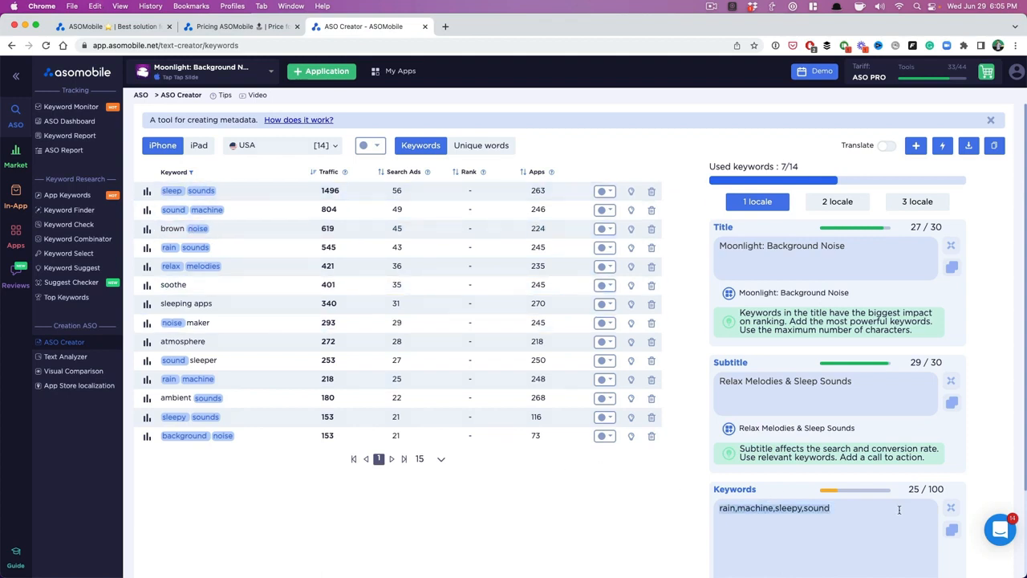
pyautogui.click(328, 171)
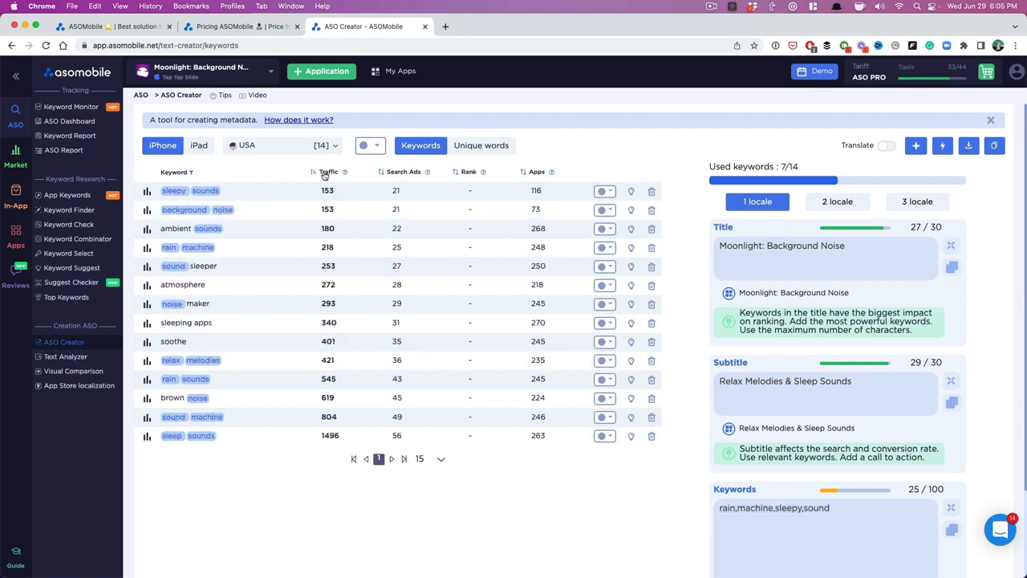
pyautogui.click(328, 172)
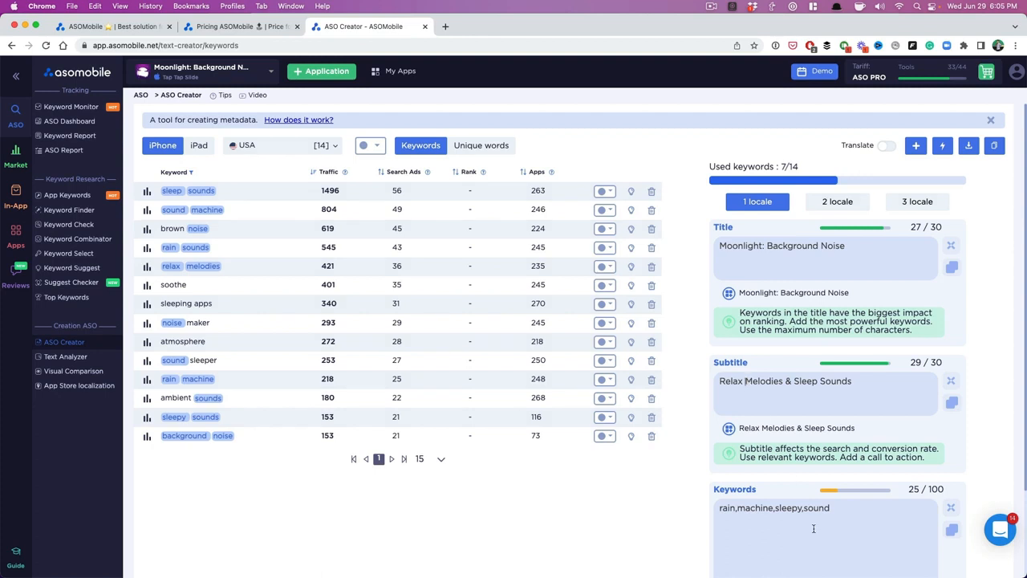
# Type brown, rain and the remaining unused words into Keywords until 14/14 used
pyautogui.write('brown,sound,machine,')
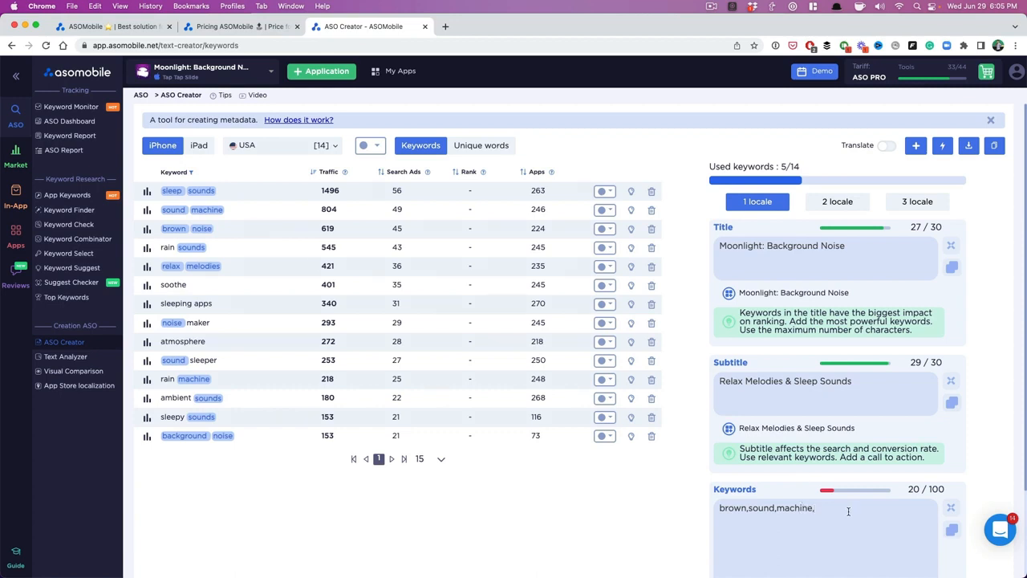
pyautogui.write('rain,soothe,sleeping,apps,maker,atmosphere,sleeper,ambient,')
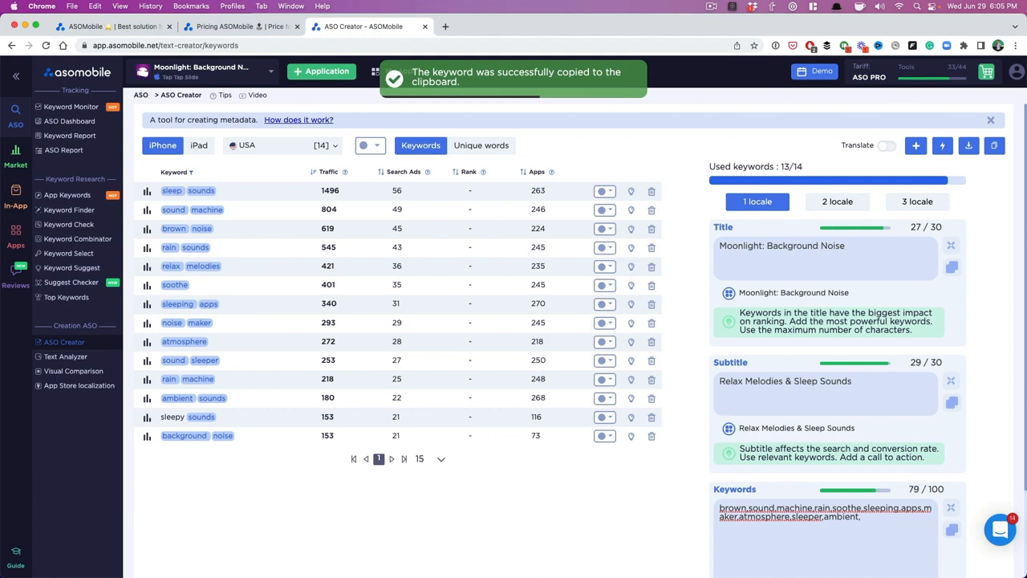
pyautogui.click(631, 417)
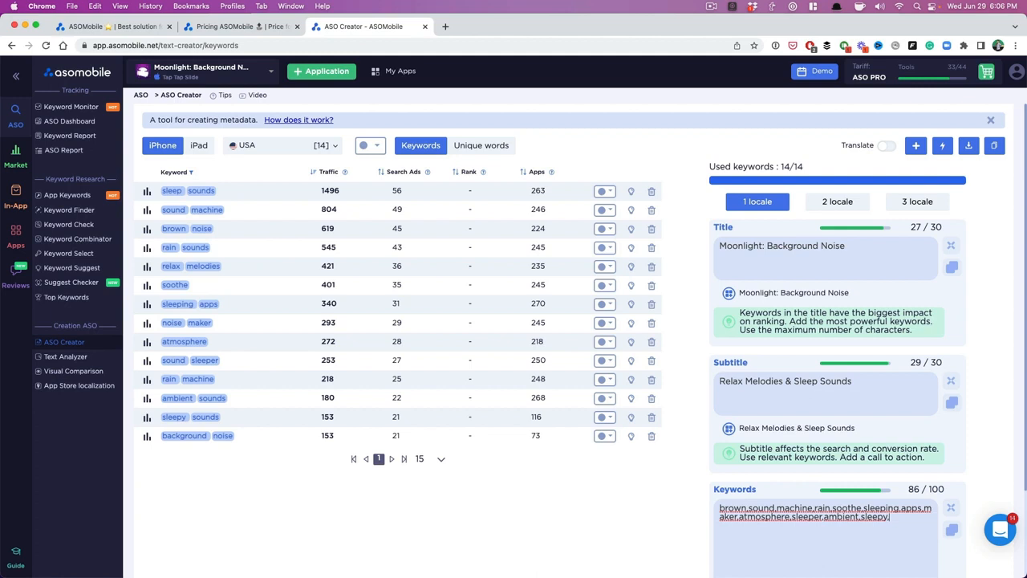
pyautogui.moveTo(991, 344)
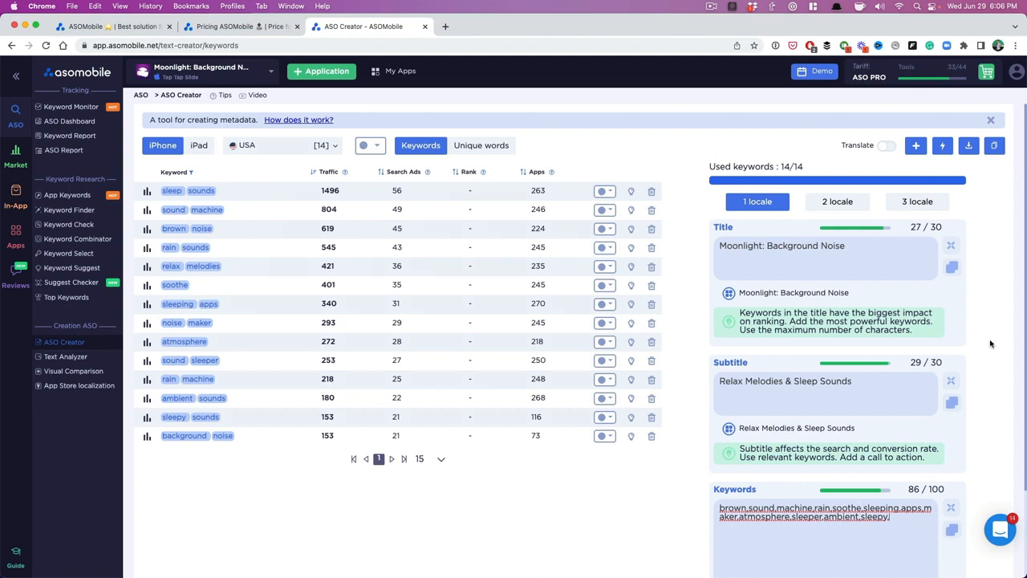